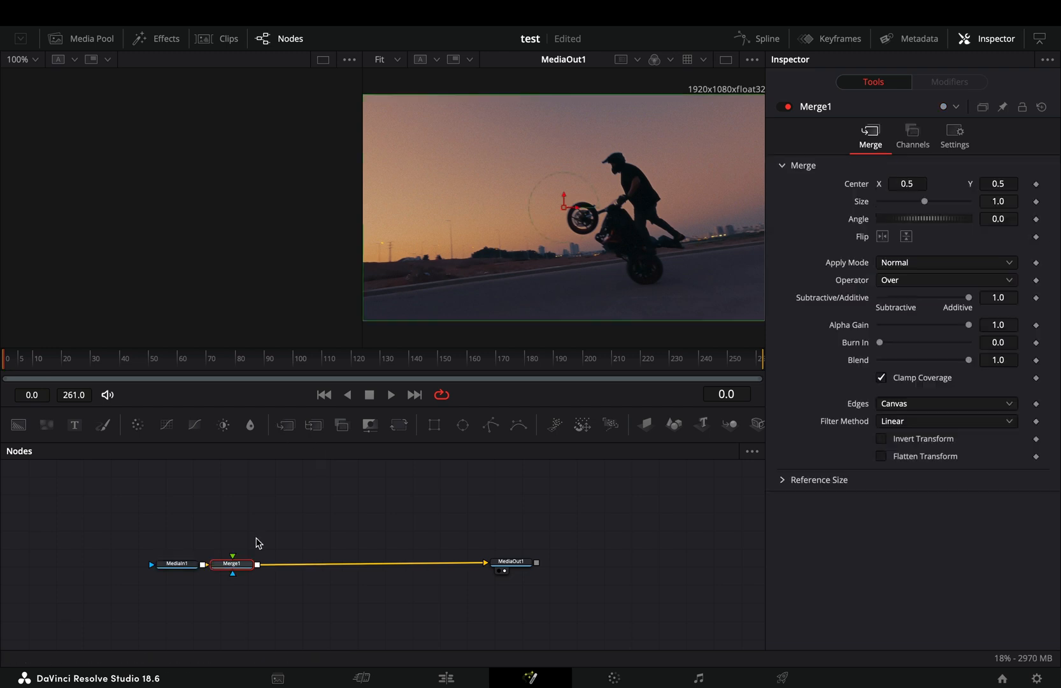
# Add a Luma Keyer after MediaIn1, invert it, and lower the High threshold to drop the sky.
pyautogui.write('lum')
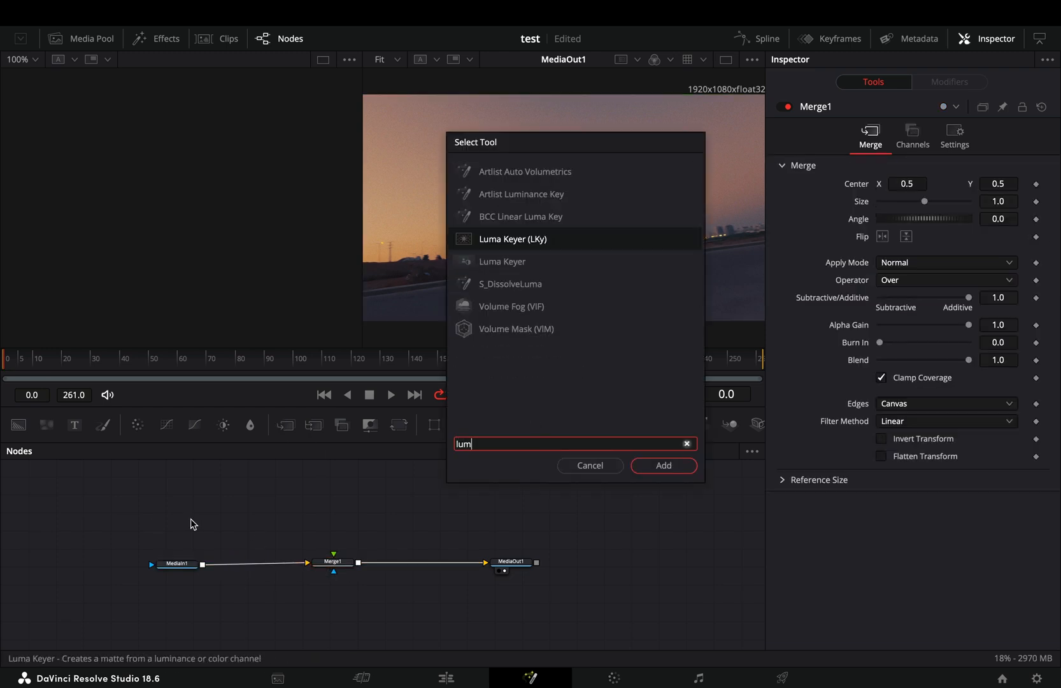
pyautogui.click(662, 465)
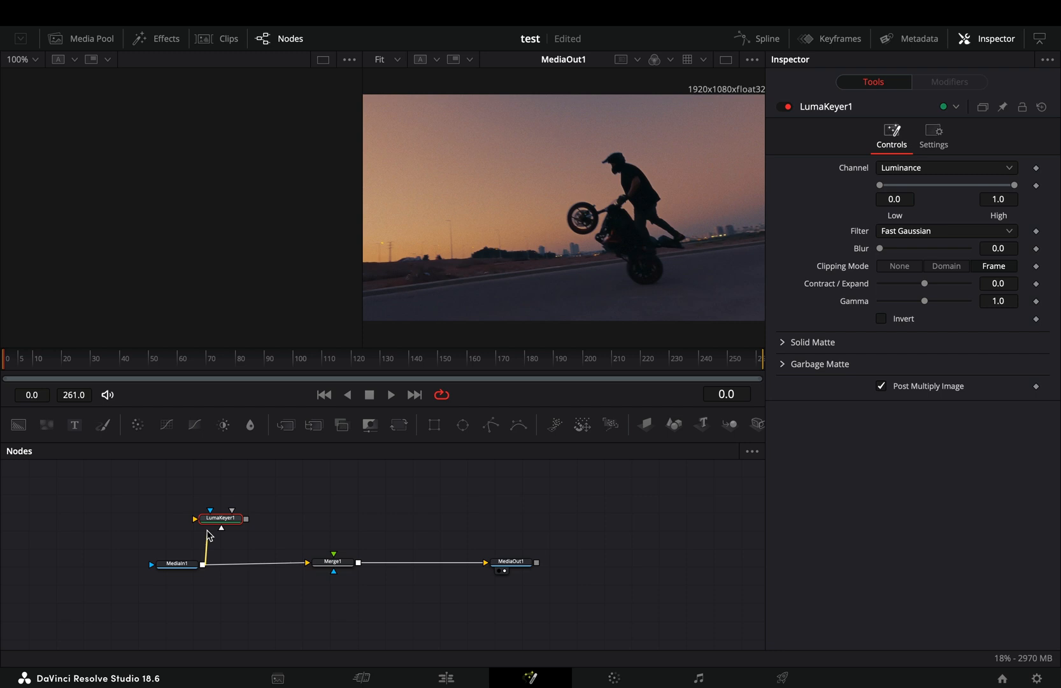
pyautogui.click(221, 518)
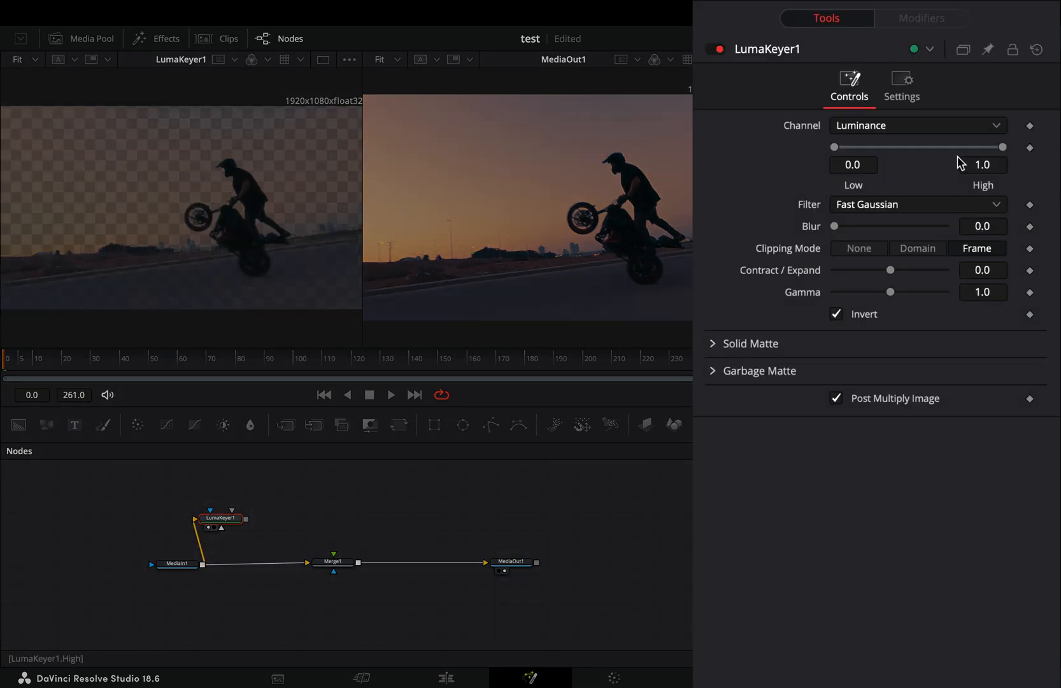
pyautogui.moveTo(1004, 147); pyautogui.dragTo(873, 147)
pyautogui.write('fra')
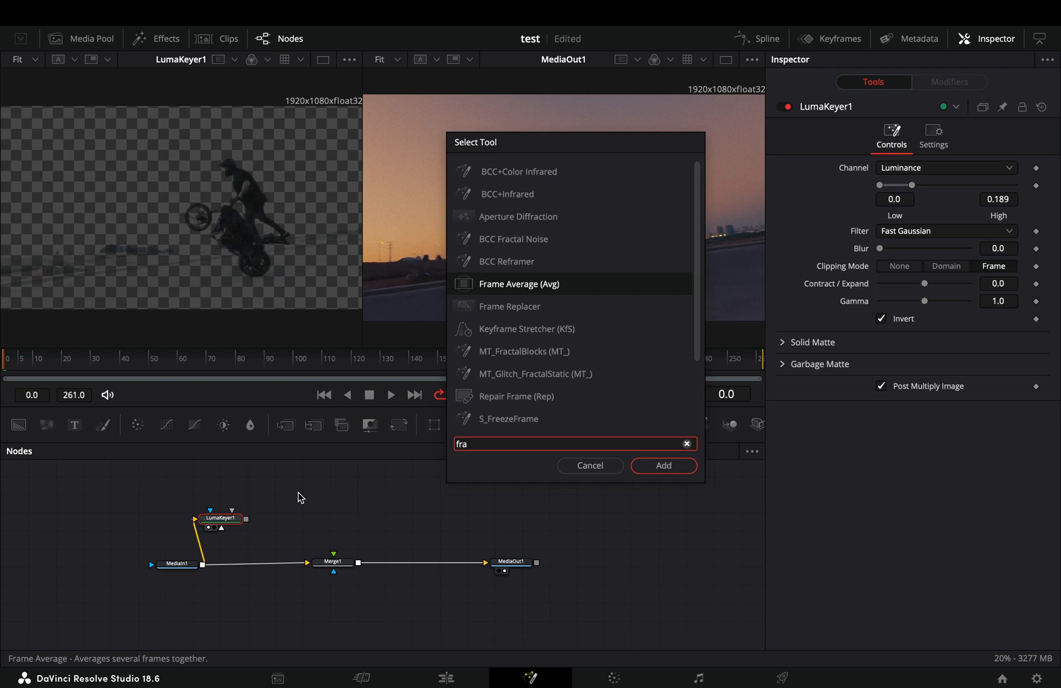
# Add Frame Average after LumaKeyer1, then Motion Blur with Motion Range set to Large.
pyautogui.click(663, 464)
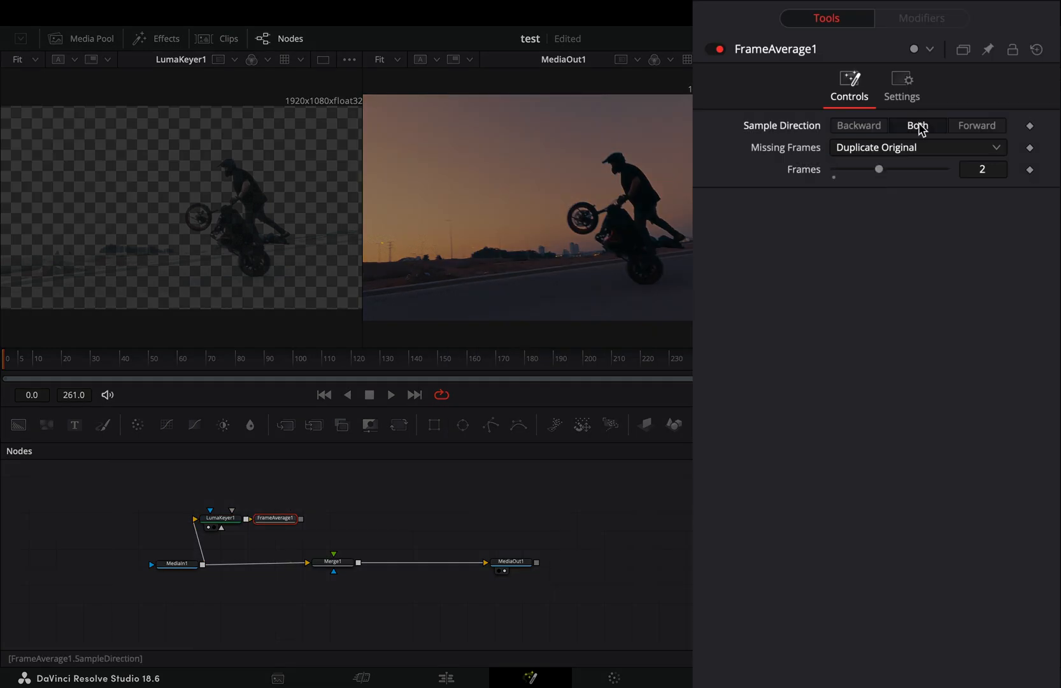
pyautogui.write('motio')
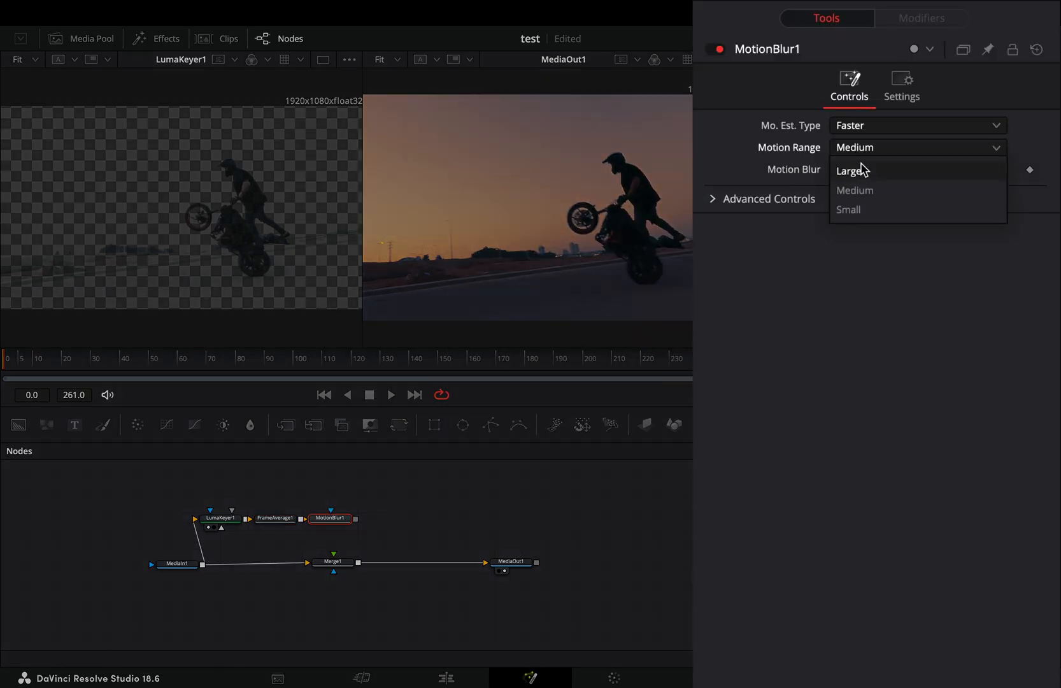
pyautogui.click(851, 170)
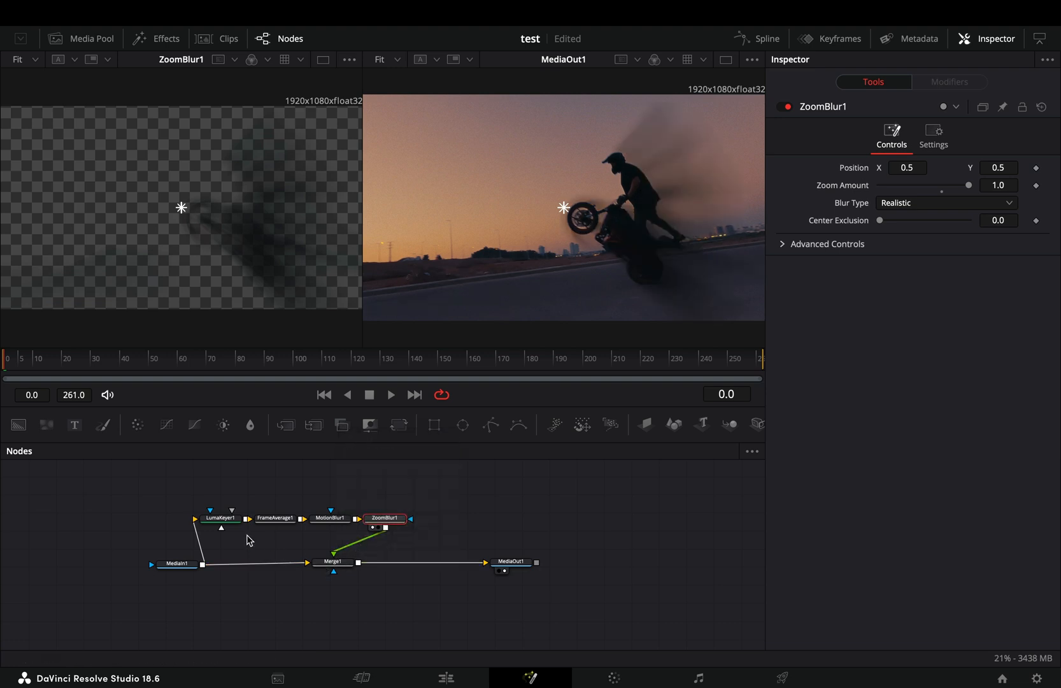
# Select LumaKeyer1 and raise its High threshold to 0.256.
pyautogui.click(219, 518)
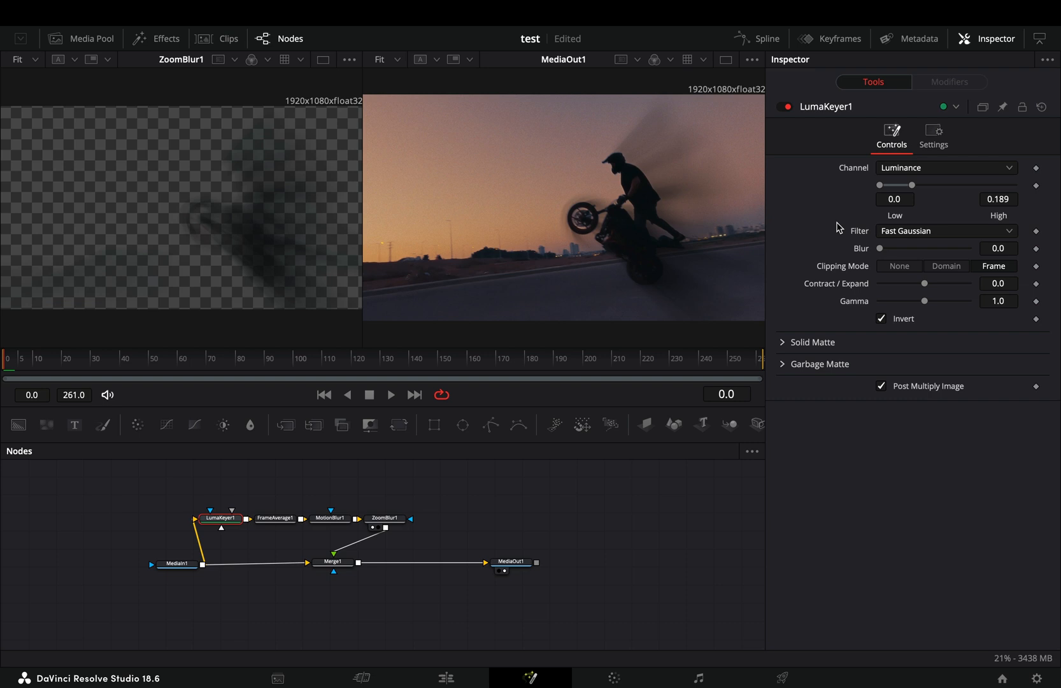
pyautogui.moveTo(912, 185); pyautogui.dragTo(920, 185)
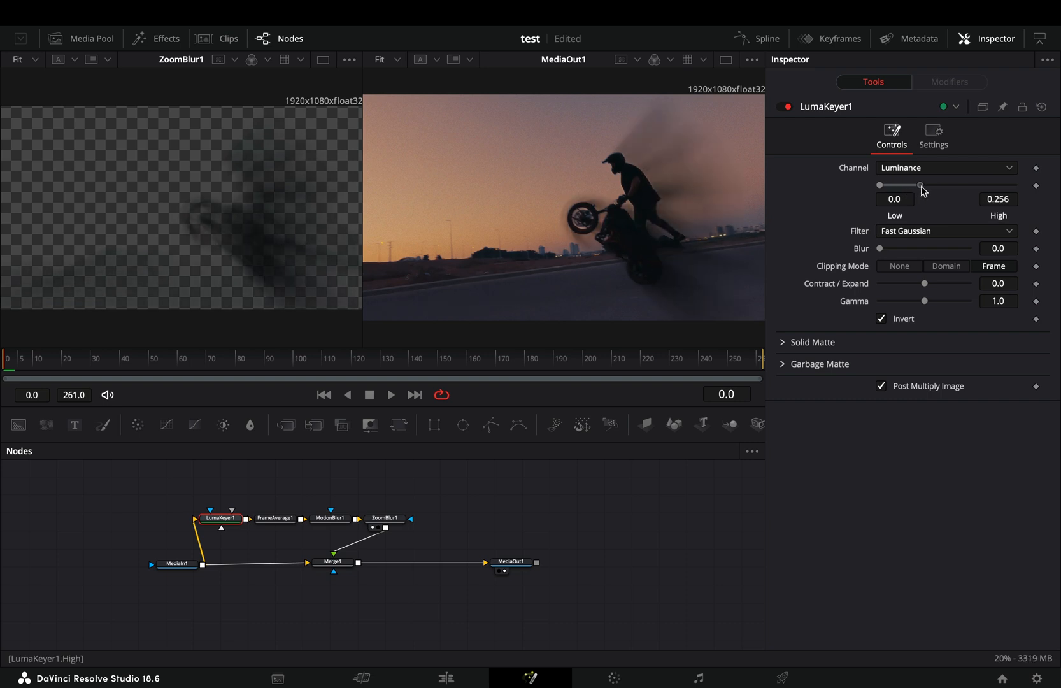